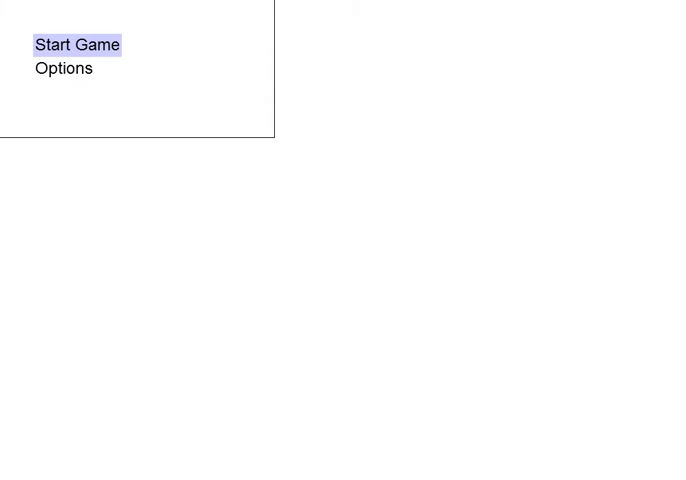
Start a new game from the main menu to reach the species selection screen.
click(77, 44)
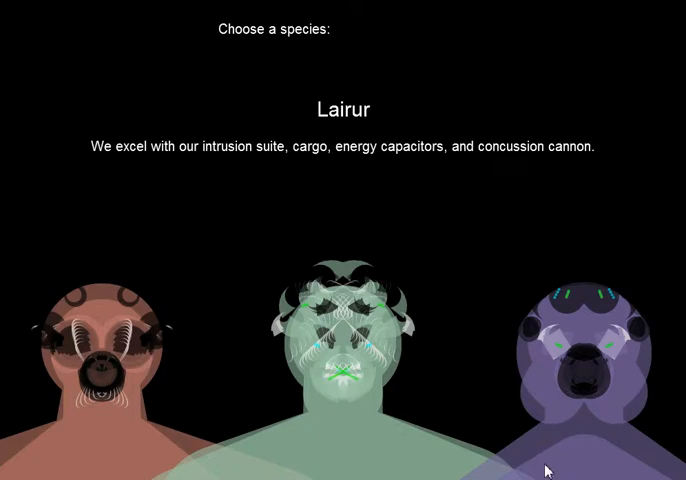
mouse_move(642, 391)
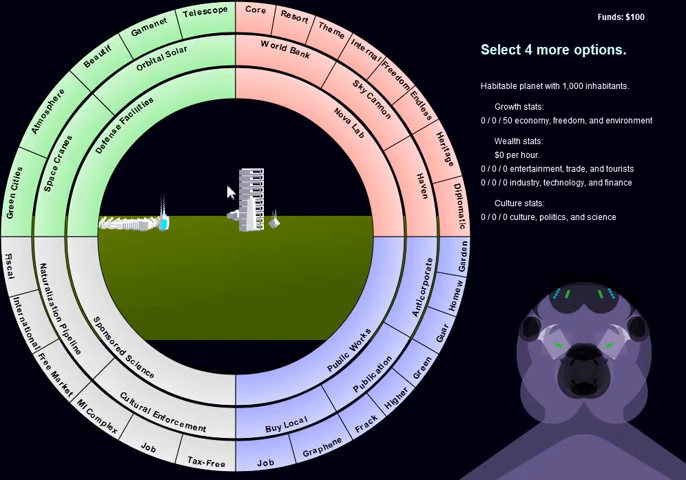
mouse_move(250, 356)
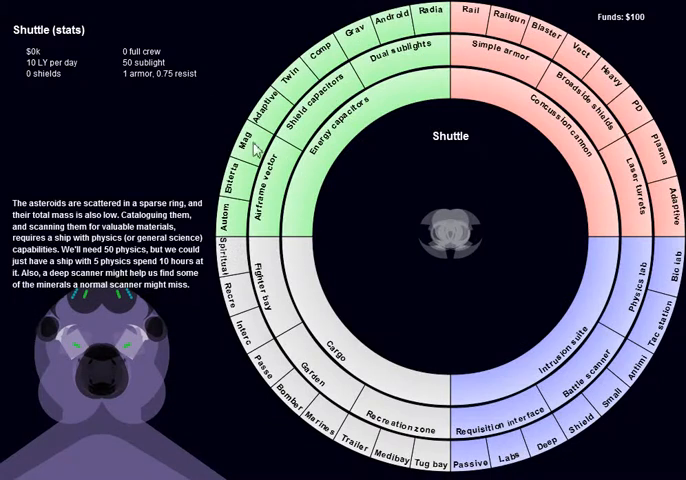
mouse_move(461, 335)
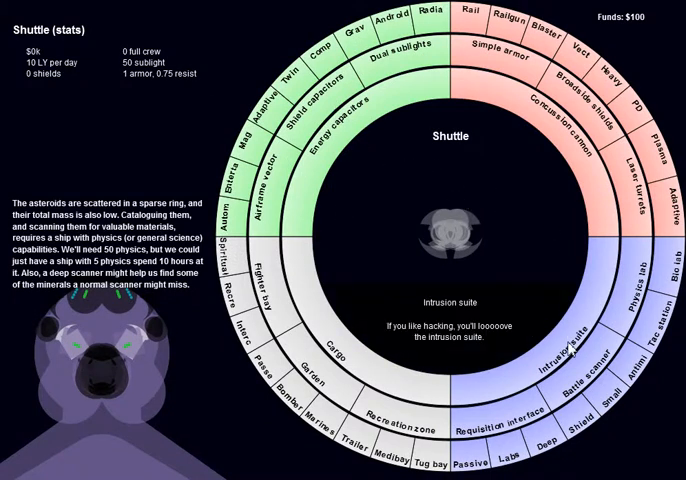
Choose the Intrusion suite module for the Shuttle on the outfitting wheel.
click(548, 357)
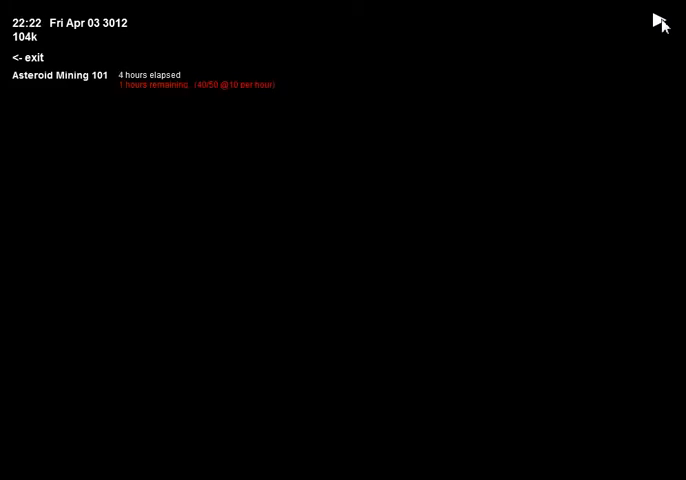
Run time until Asteroid Mining 101 completes and funds reach 105k.
click(658, 19)
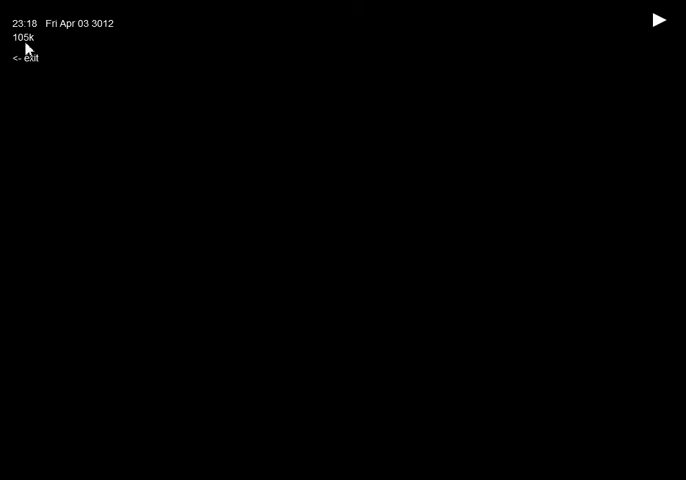
mouse_move(38, 55)
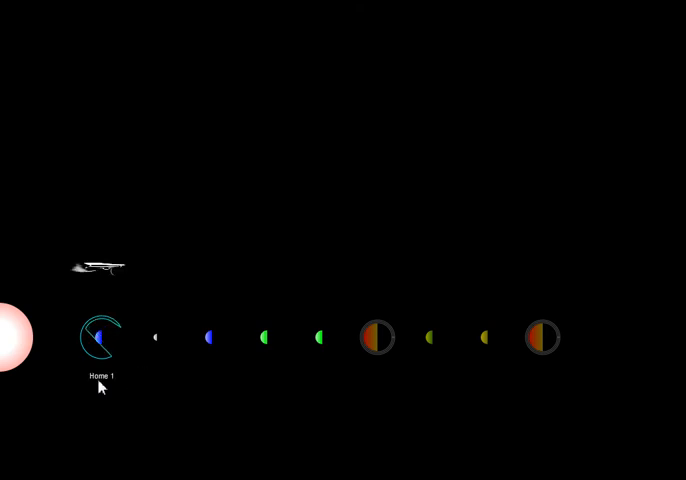
Select Home 1 on the system map to show its 1,000 population.
click(97, 338)
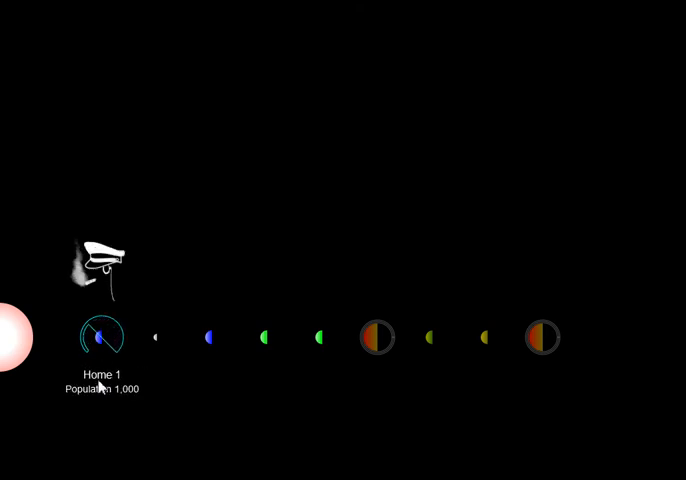